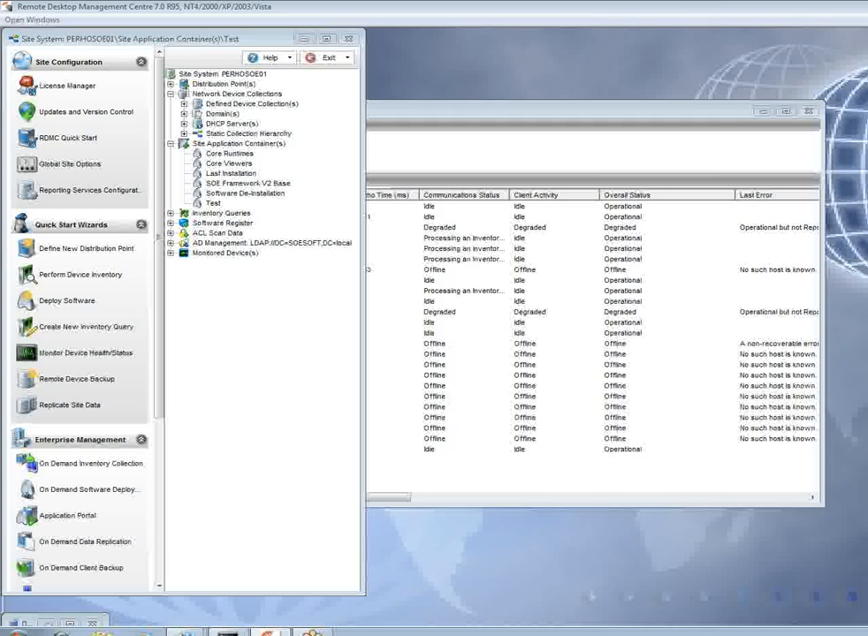
{"action": "mouse_move", "coordinate": [766, 62]}
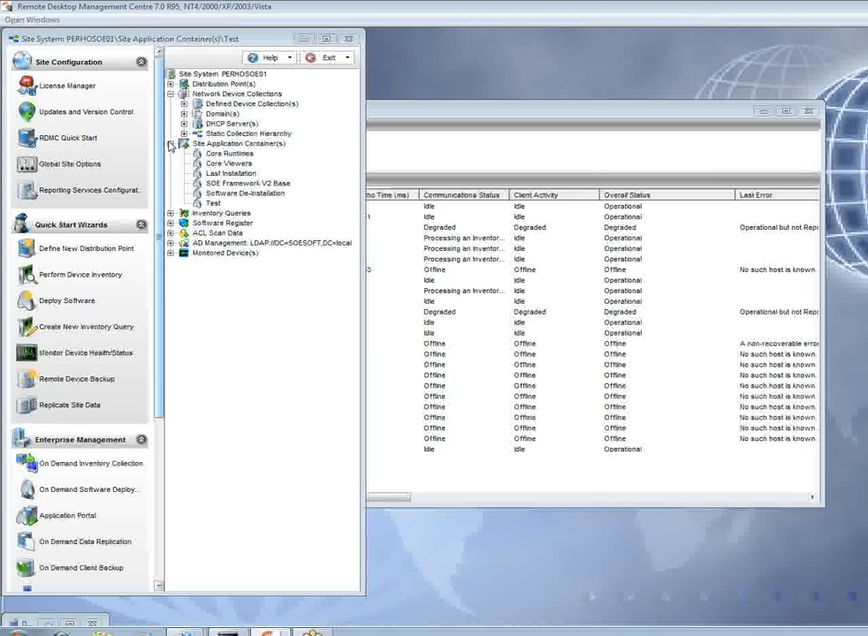
{"action": "mouse_move", "coordinate": [170, 175]}
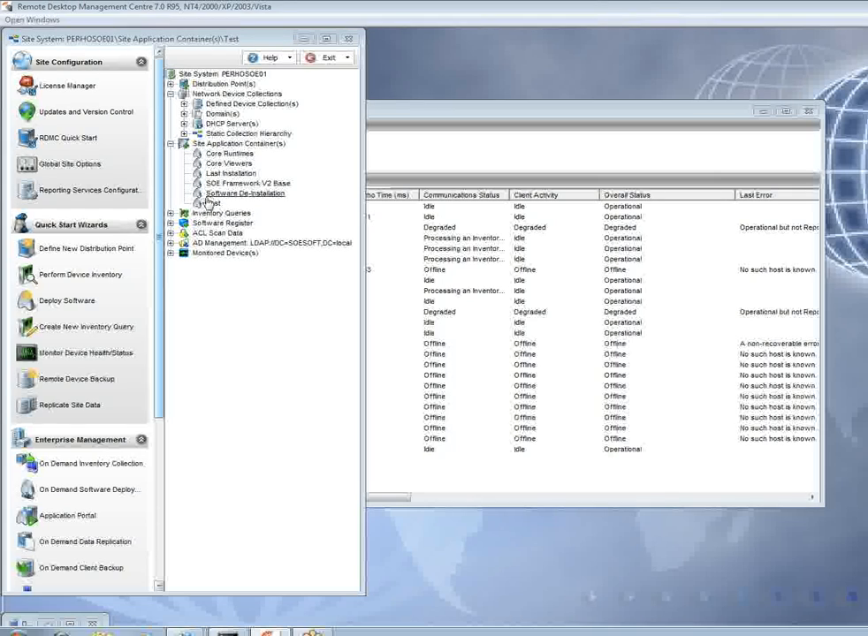
Step: Reconfigure the Test container and review its Test and AutoDesk TrueView 2010 items
{"action": "right_click", "coordinate": [212, 203]}
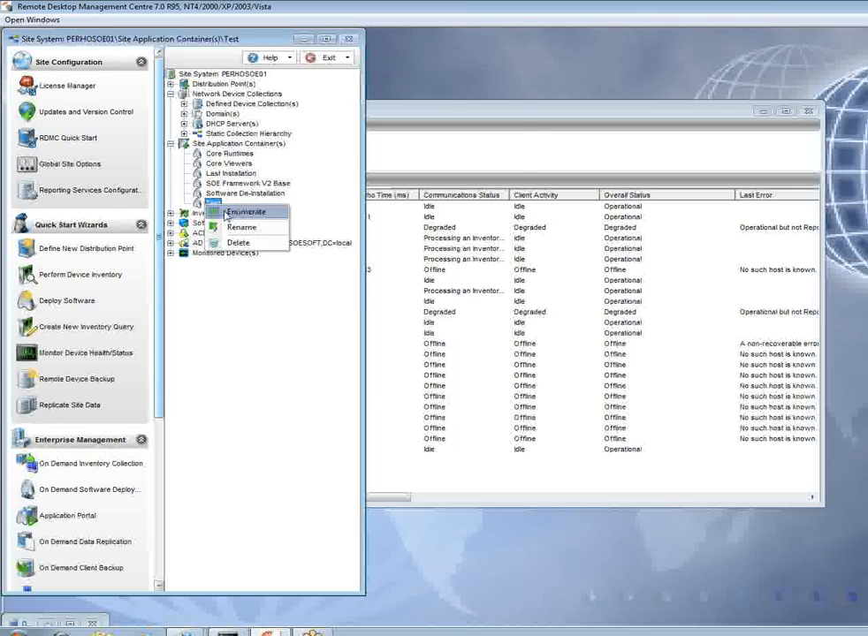
{"action": "left_click", "coordinate": [245, 212]}
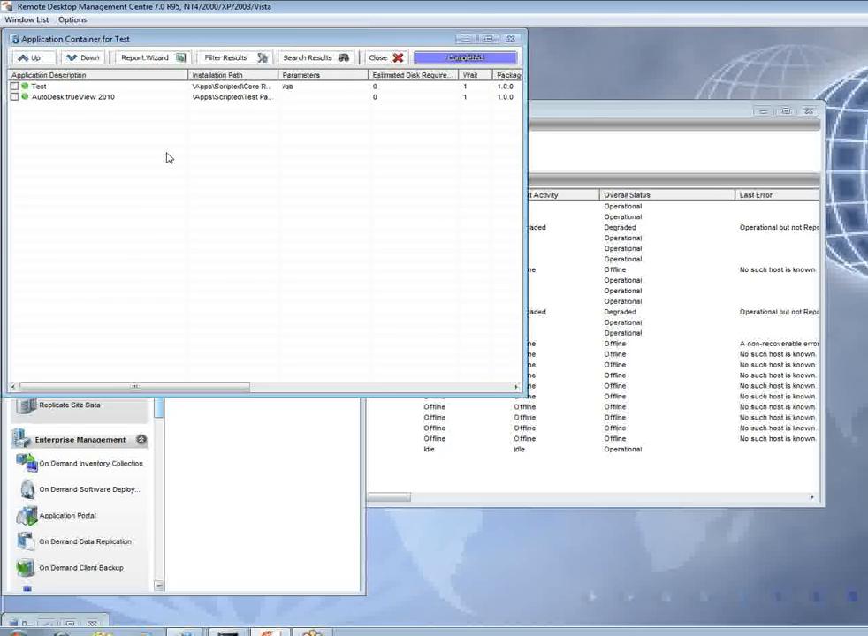
{"action": "left_click", "coordinate": [38, 85]}
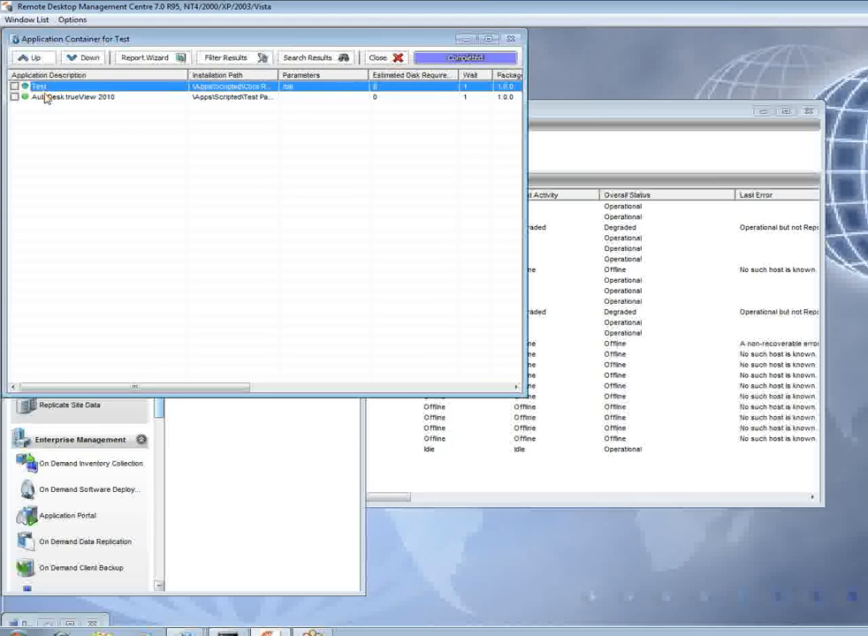
{"action": "left_click", "coordinate": [75, 97]}
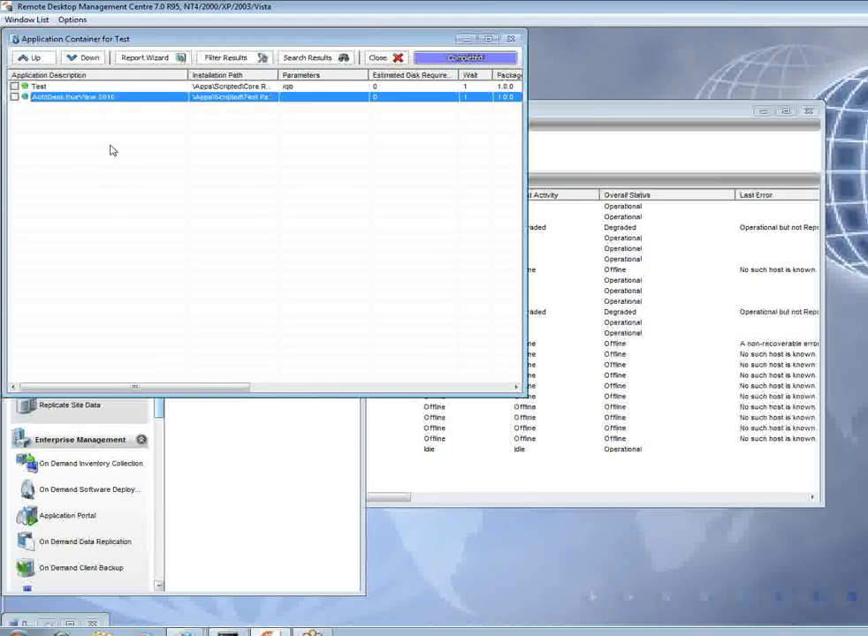
{"action": "mouse_move", "coordinate": [195, 119]}
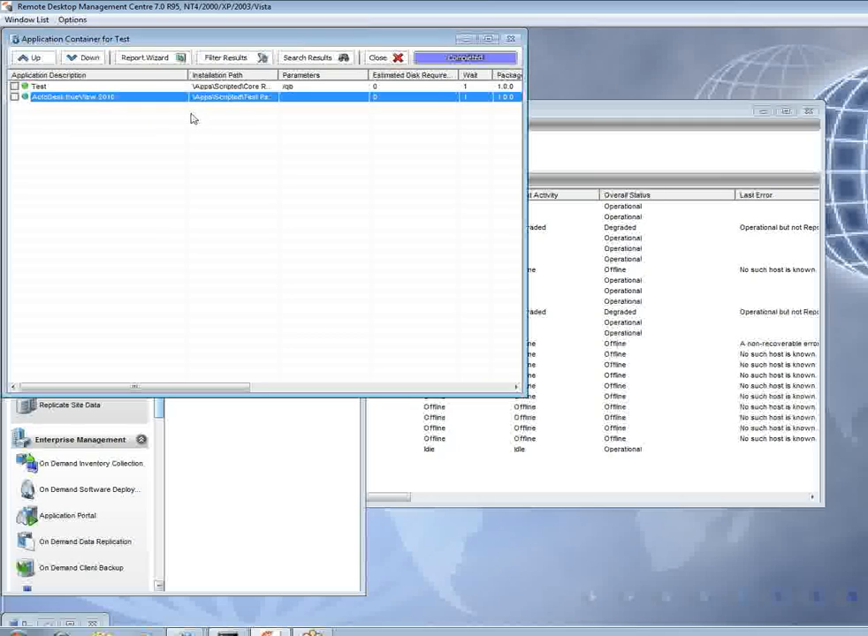
{"action": "mouse_move", "coordinate": [196, 141]}
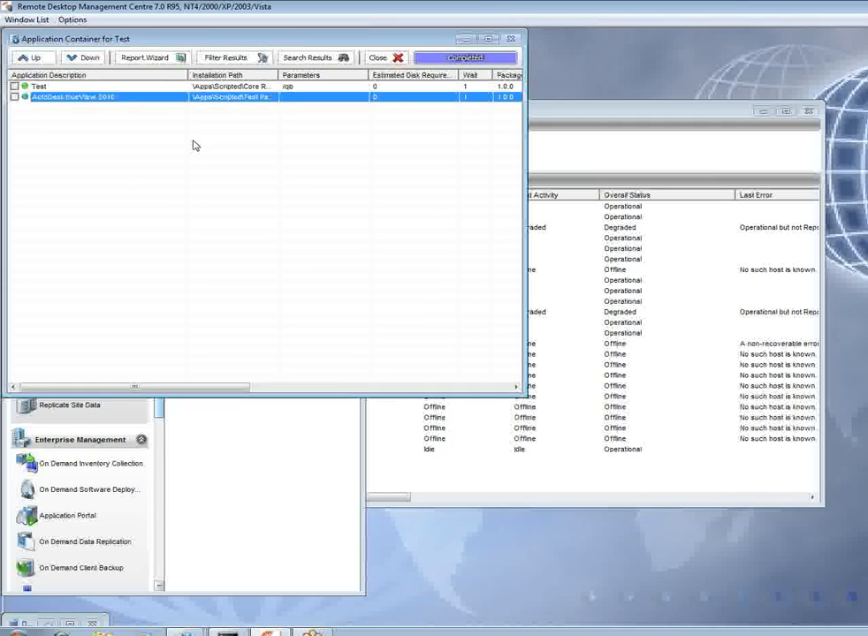
{"action": "mouse_move", "coordinate": [159, 145]}
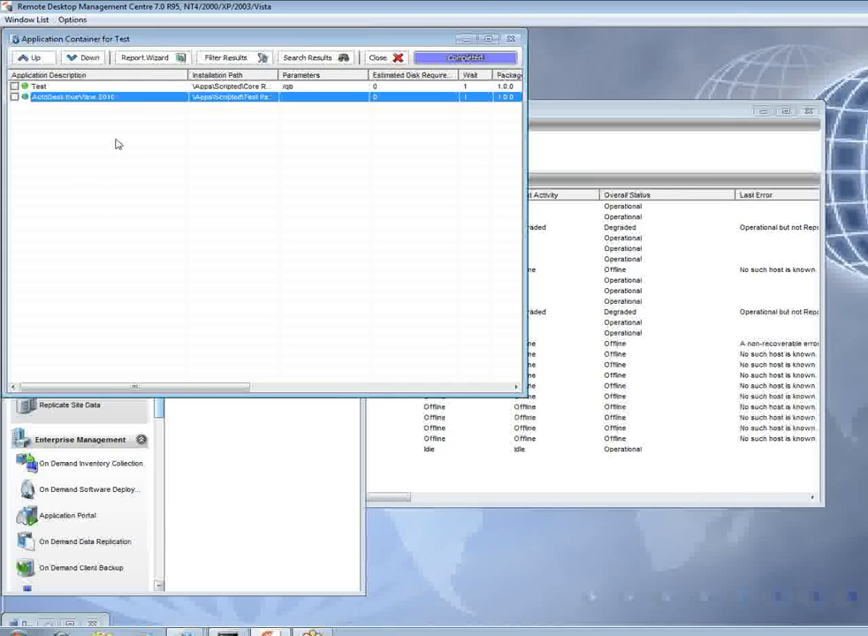
Step: Add a new software item with application description 'Adobe Acrobat Reader'
{"action": "right_click", "coordinate": [99, 114]}
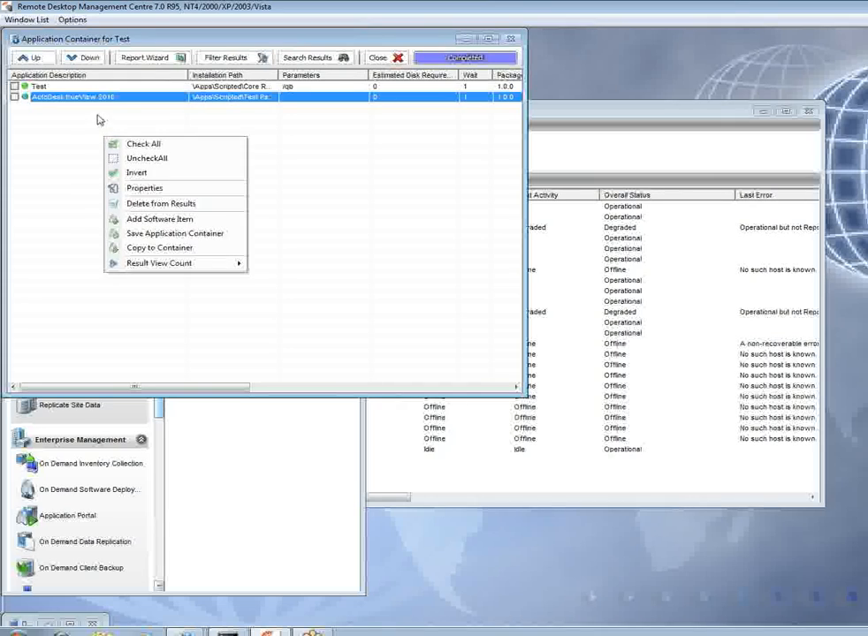
{"action": "mouse_move", "coordinate": [162, 203]}
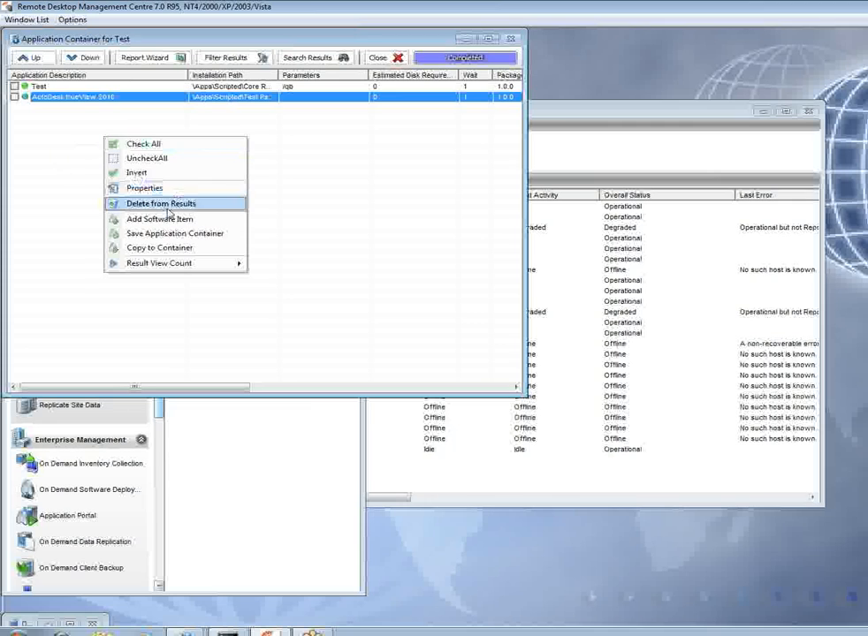
{"action": "left_click", "coordinate": [159, 219]}
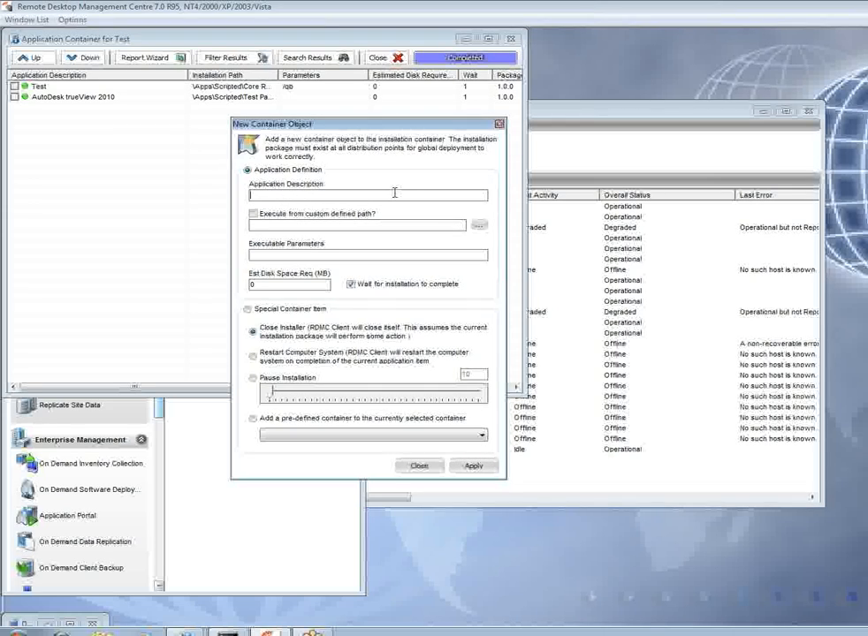
{"action": "type", "text": "Adobe Acroba"}
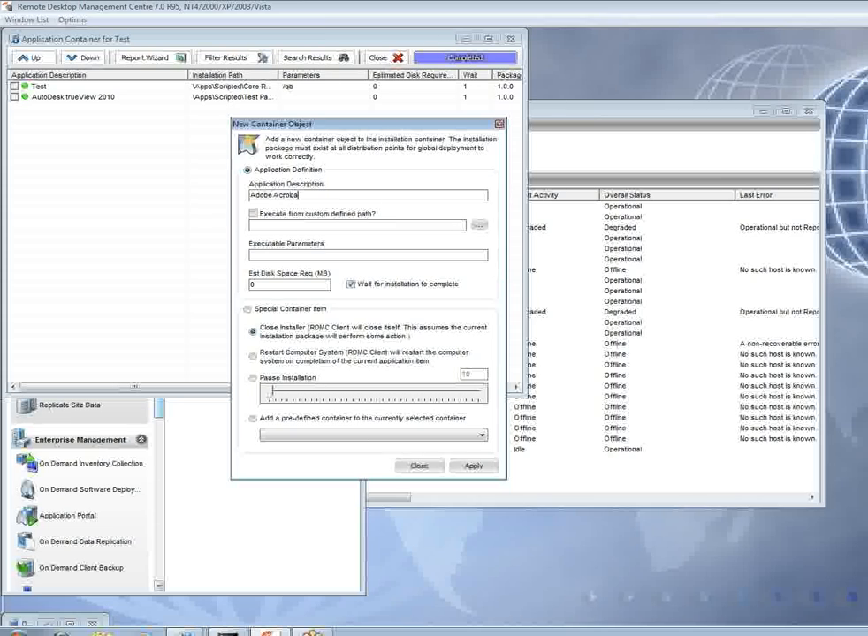
{"action": "type", "text": "Reader"}
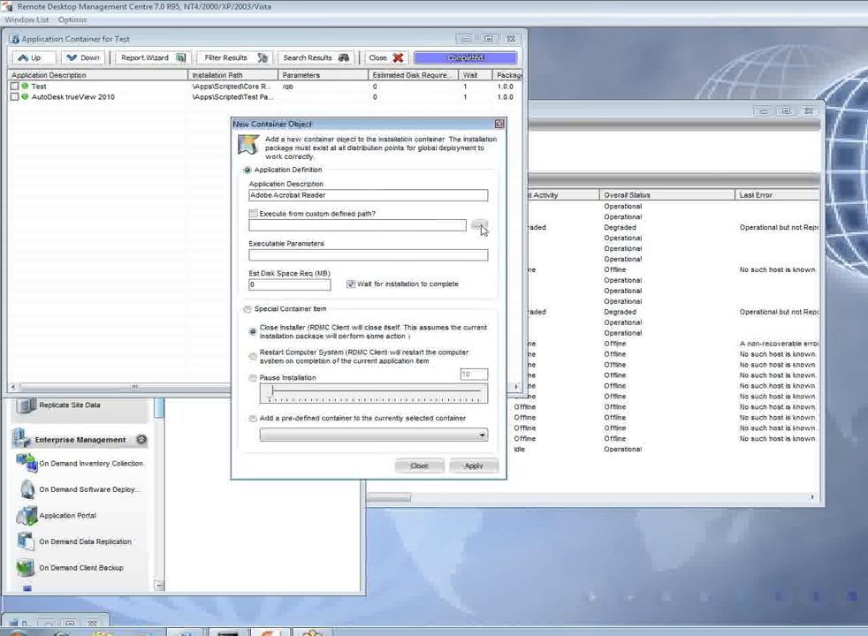
Step: Browse Apps > Scripted > Adobe > Reader > 5.0 > Setup and select AcroRead.msi as the installer
{"action": "left_click", "coordinate": [481, 226]}
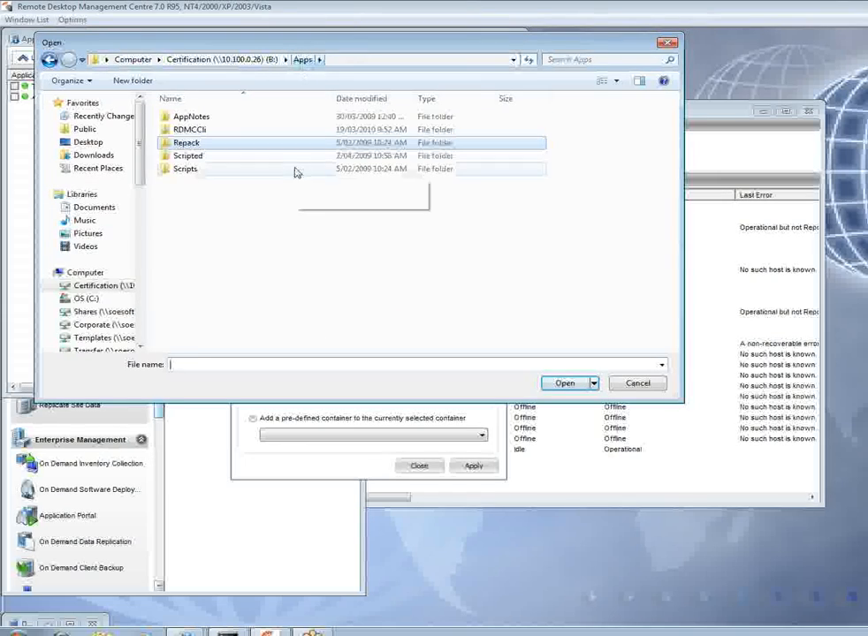
{"action": "left_click", "coordinate": [187, 156]}
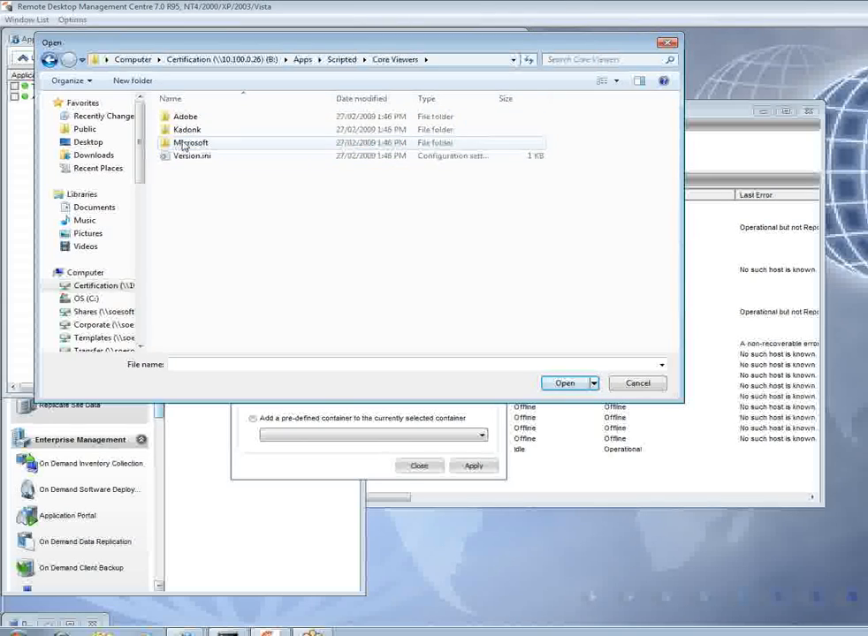
{"action": "double_click", "coordinate": [184, 117]}
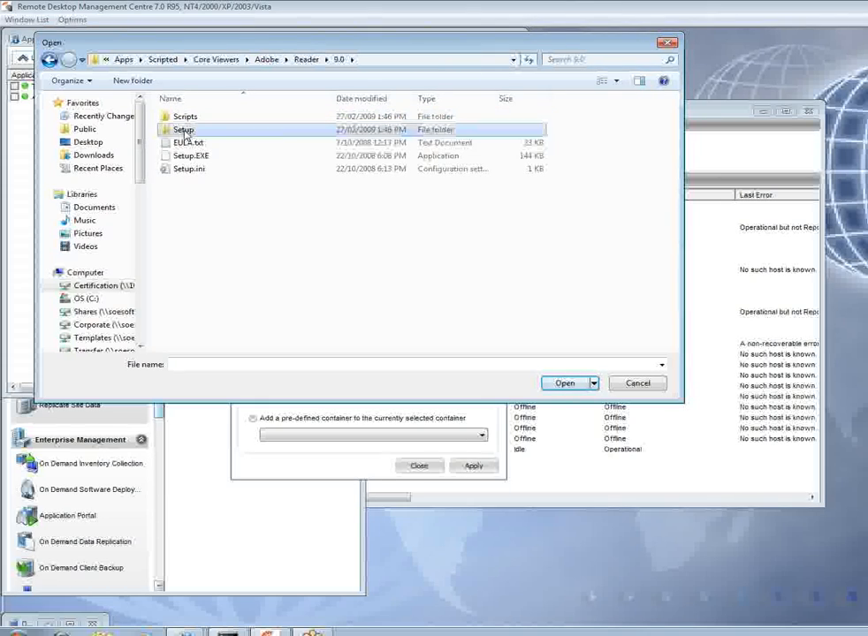
{"action": "double_click", "coordinate": [184, 129]}
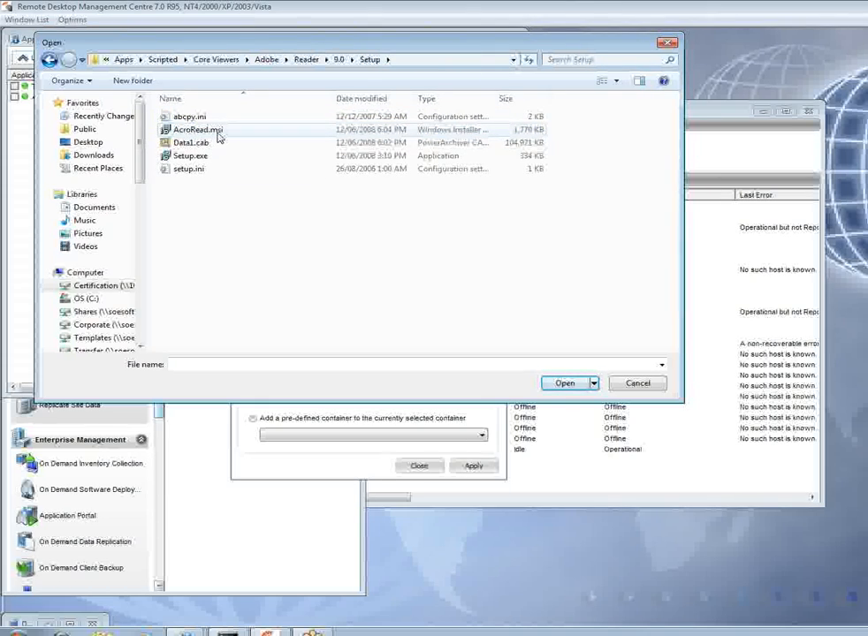
{"action": "mouse_move", "coordinate": [198, 130]}
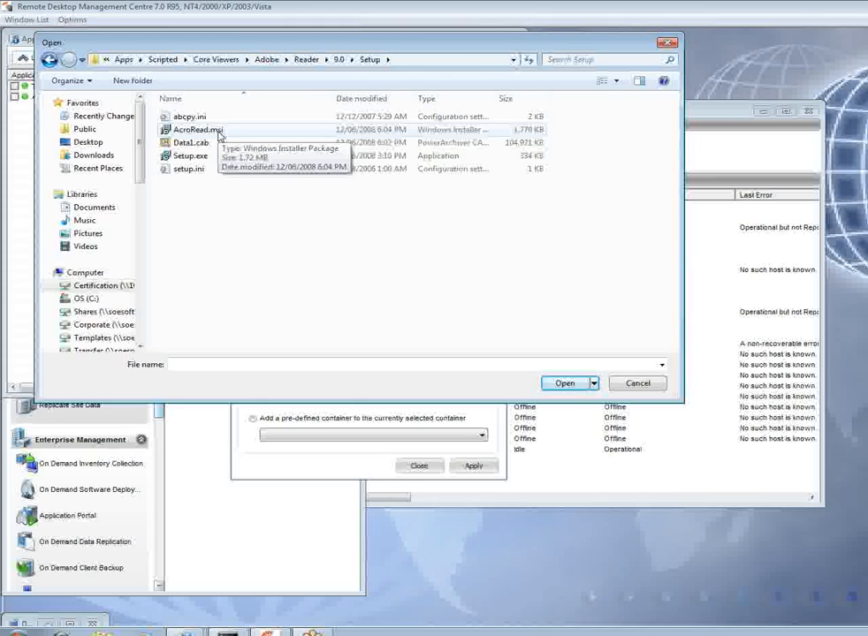
{"action": "left_click", "coordinate": [563, 382]}
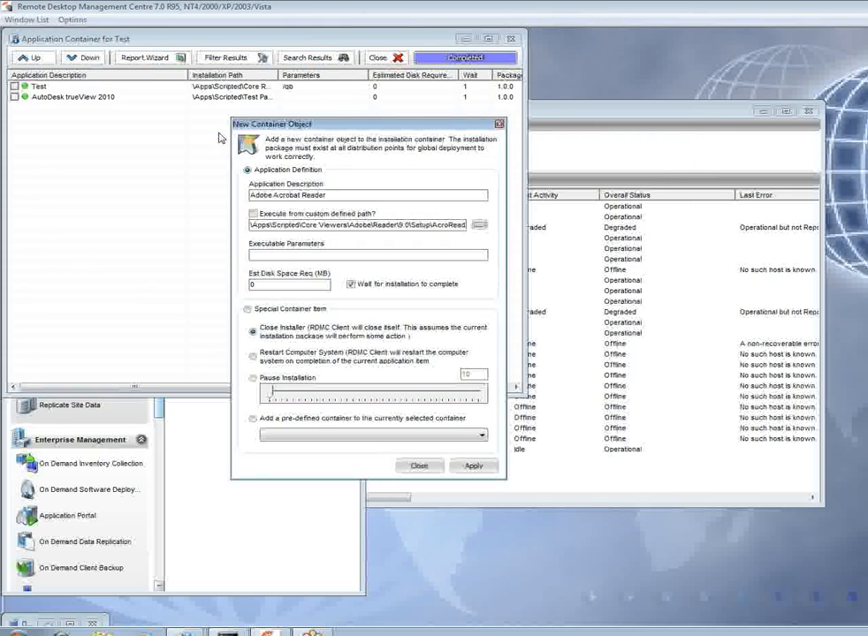
{"action": "mouse_move", "coordinate": [449, 453]}
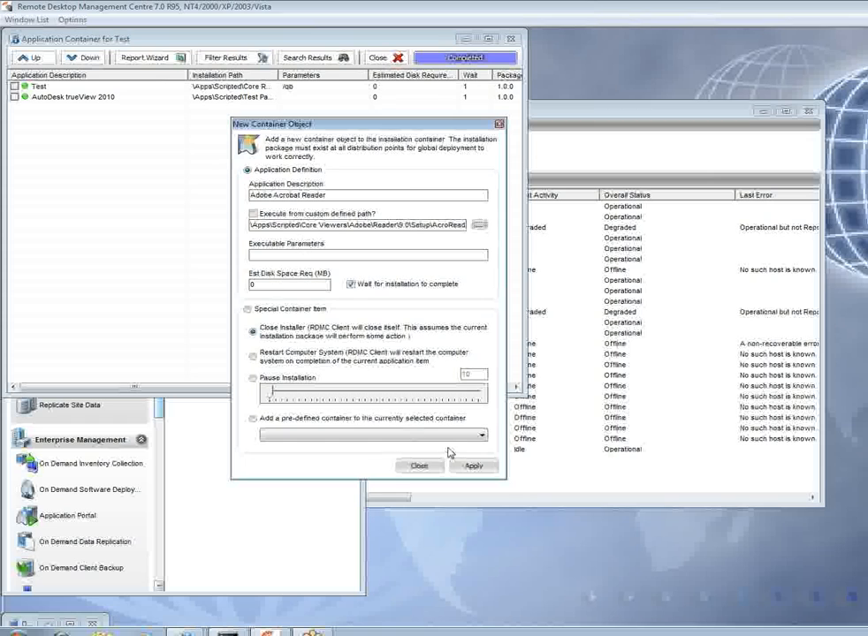
Step: Apply the Adobe Acrobat Reader item so it joins the Test container, then close the dialog
{"action": "left_click", "coordinate": [474, 467]}
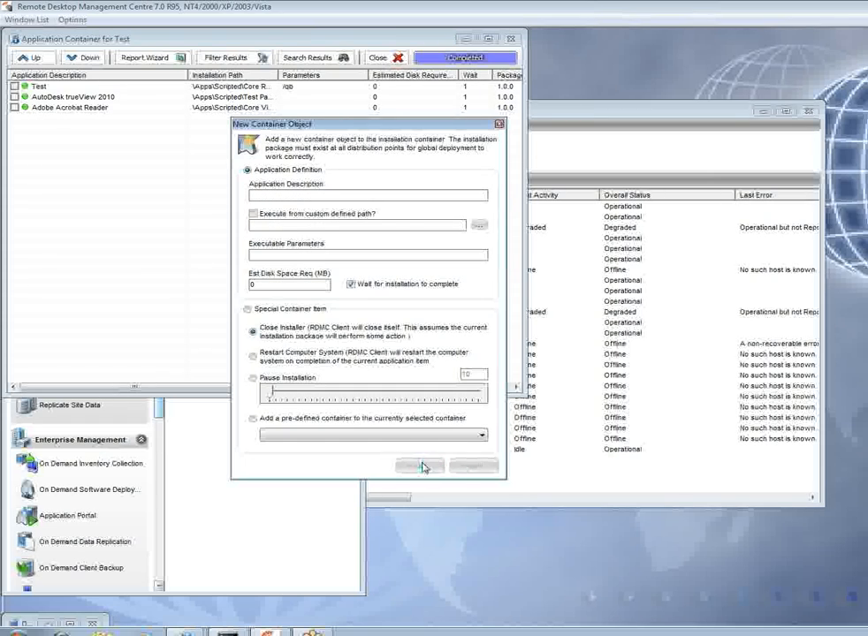
{"action": "left_click", "coordinate": [417, 467]}
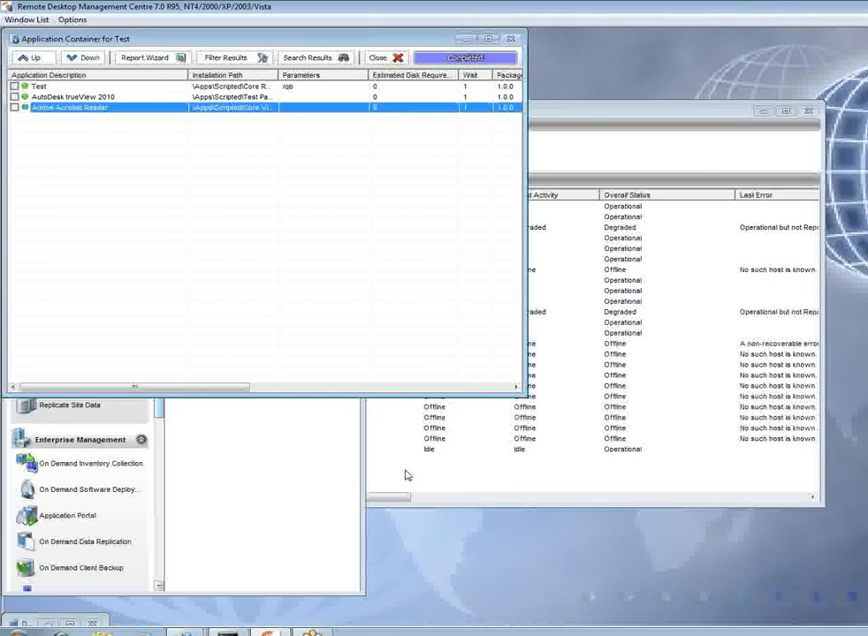
{"action": "mouse_move", "coordinate": [139, 122]}
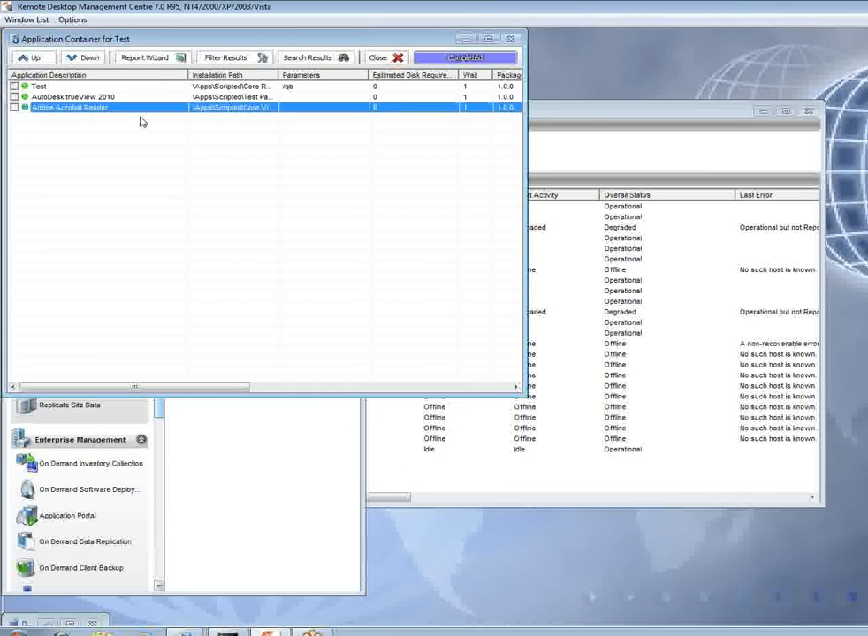
{"action": "mouse_move", "coordinate": [150, 175]}
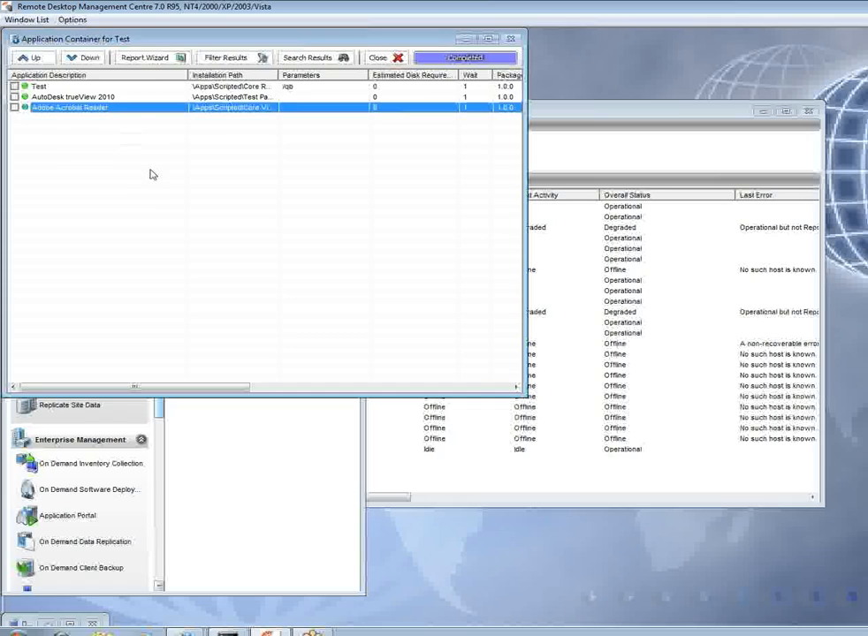
{"action": "mouse_move", "coordinate": [160, 205]}
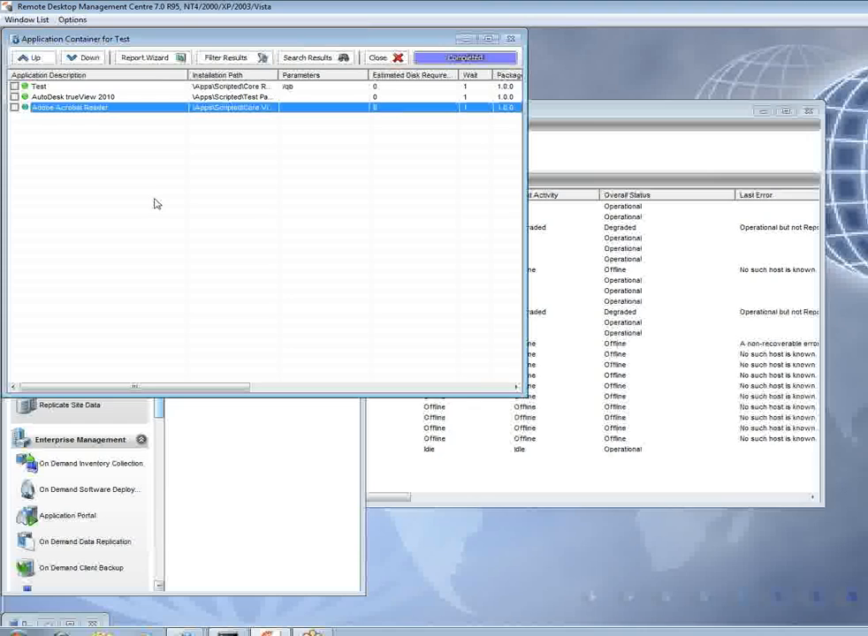
{"action": "mouse_move", "coordinate": [126, 185]}
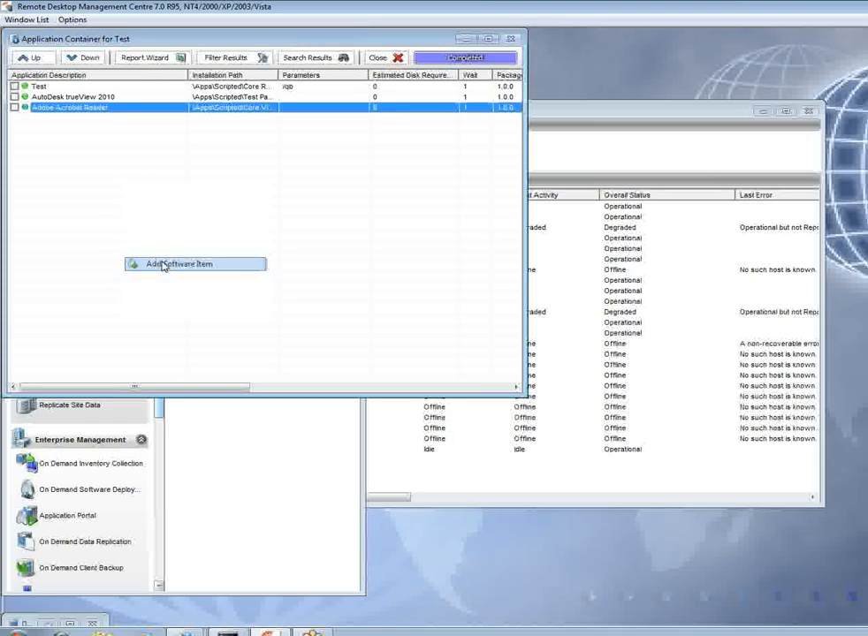
Step: Reopen the New Container Object form, nudge the installation pause slider, and close without adding
{"action": "left_click", "coordinate": [194, 264]}
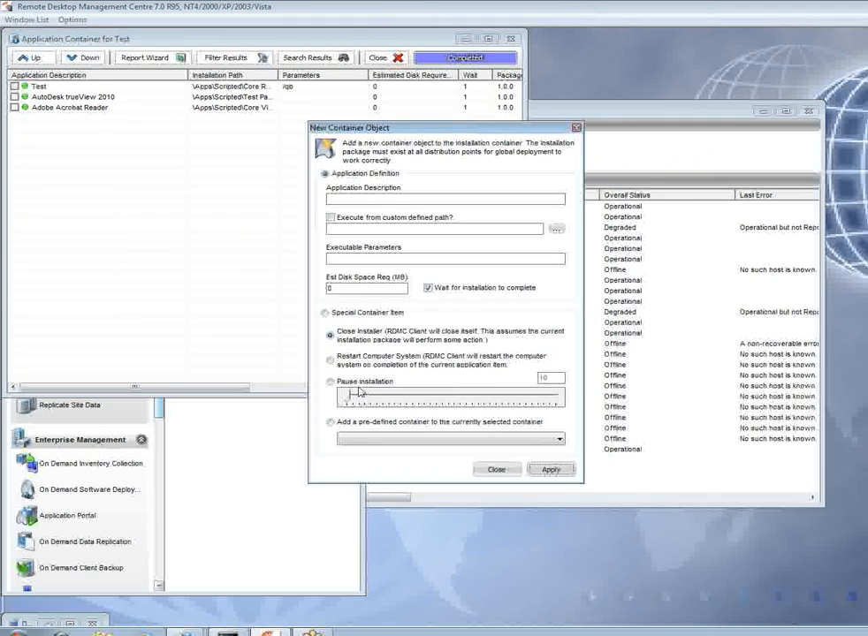
{"action": "mouse_move", "coordinate": [433, 351]}
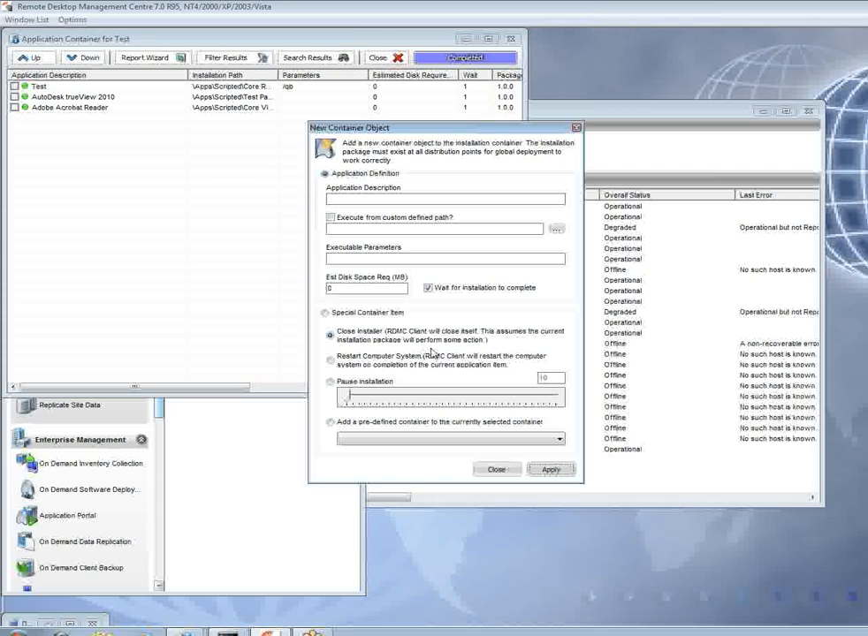
{"action": "mouse_move", "coordinate": [451, 339]}
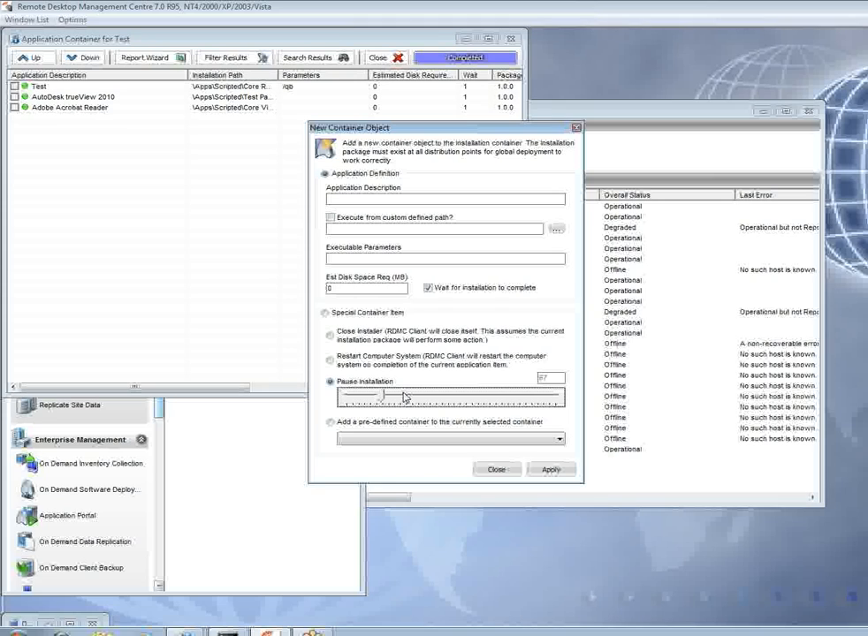
{"action": "left_click_drag", "start_coordinate": [403, 396], "coordinate": [345, 396]}
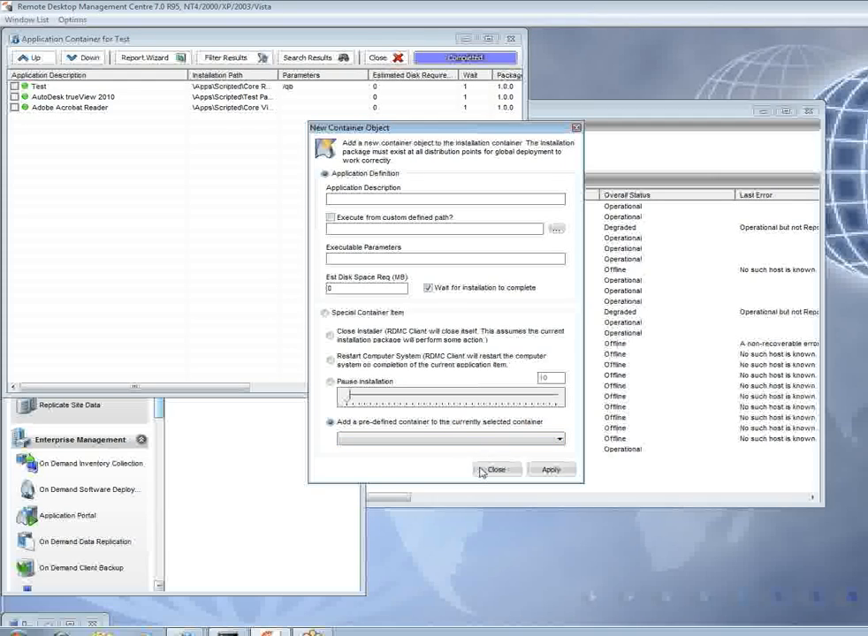
{"action": "mouse_move", "coordinate": [477, 466]}
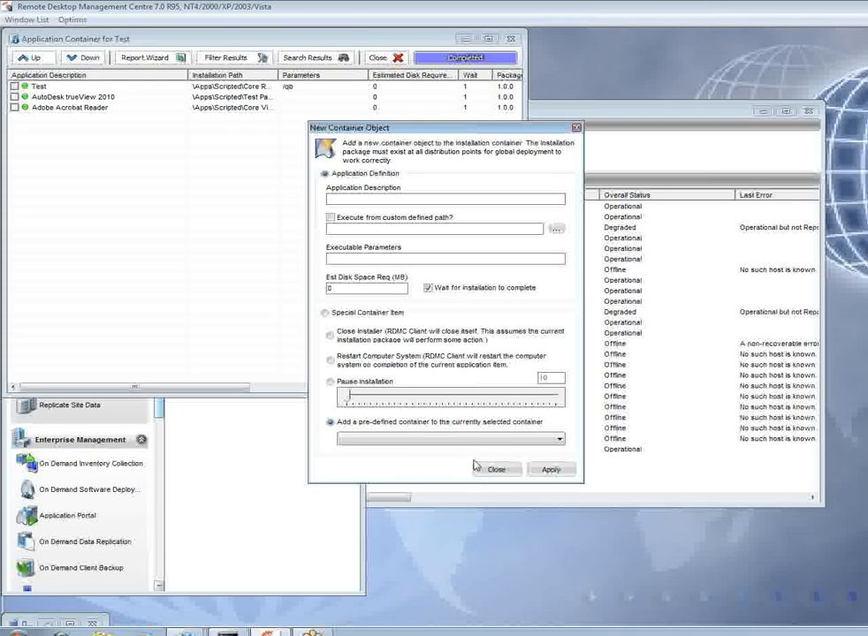
{"action": "mouse_move", "coordinate": [475, 484]}
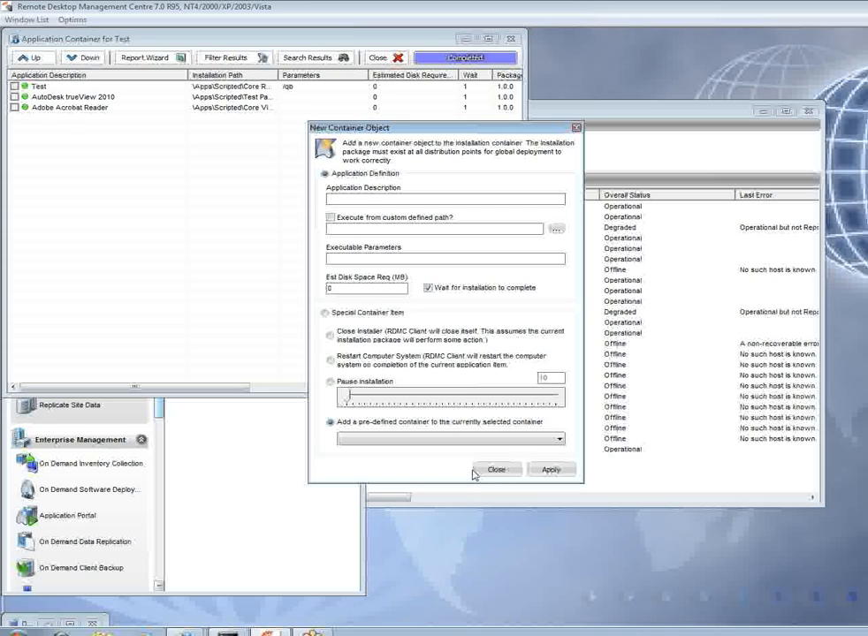
{"action": "left_click", "coordinate": [496, 470]}
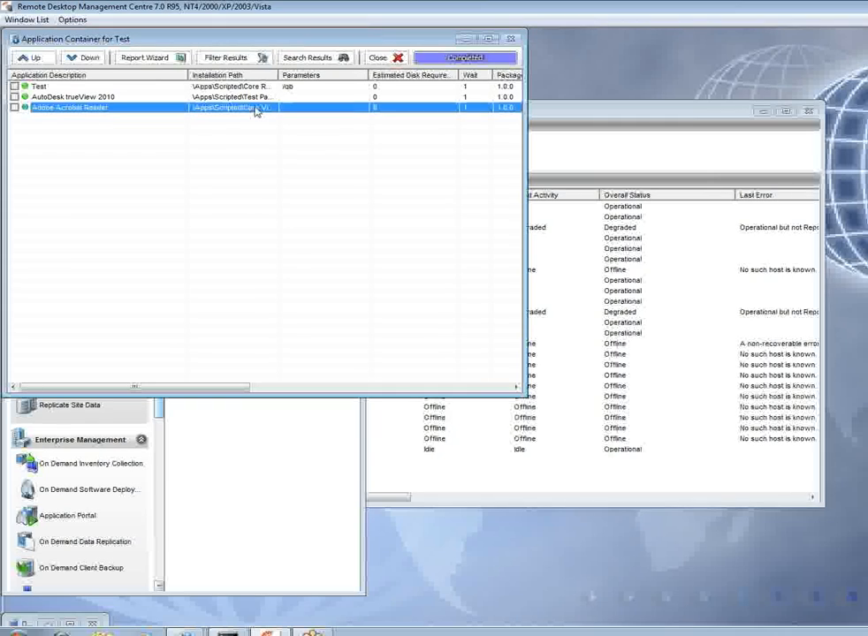
{"action": "right_click", "coordinate": [257, 108]}
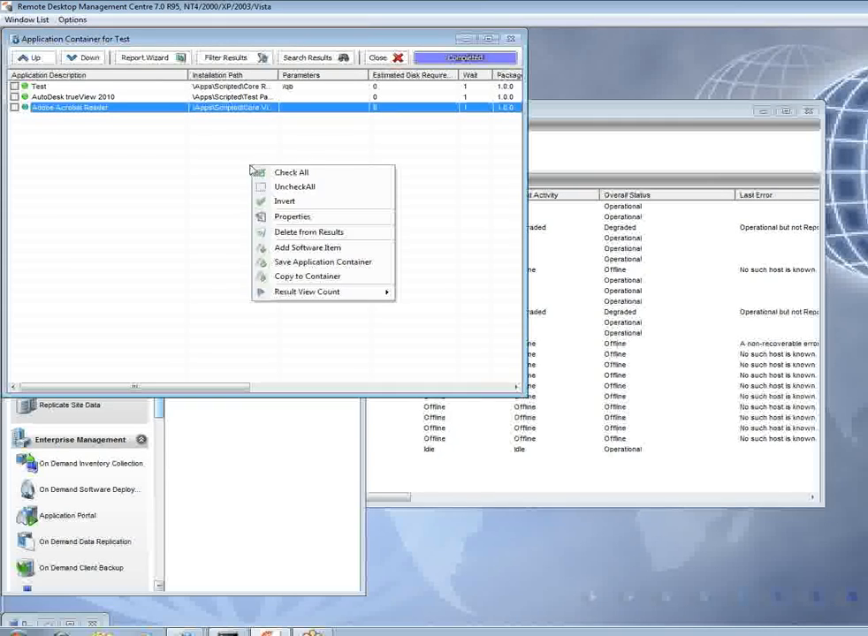
{"action": "mouse_move", "coordinate": [322, 262]}
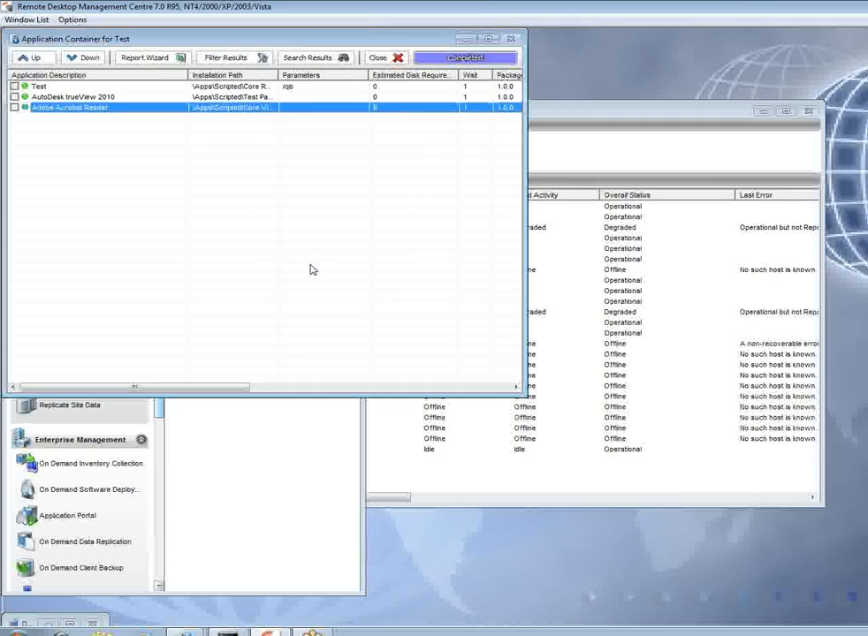
{"action": "mouse_move", "coordinate": [298, 265]}
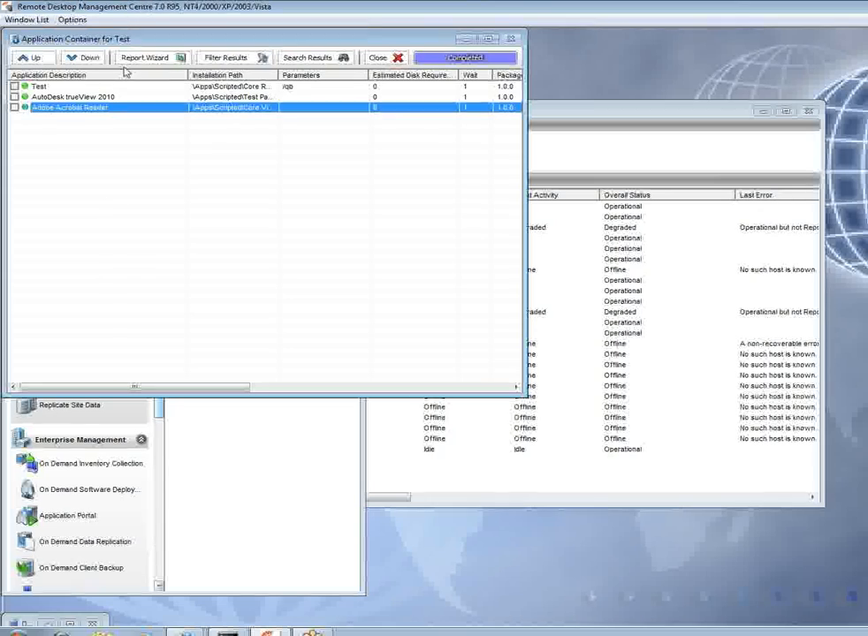
{"action": "mouse_move", "coordinate": [78, 120]}
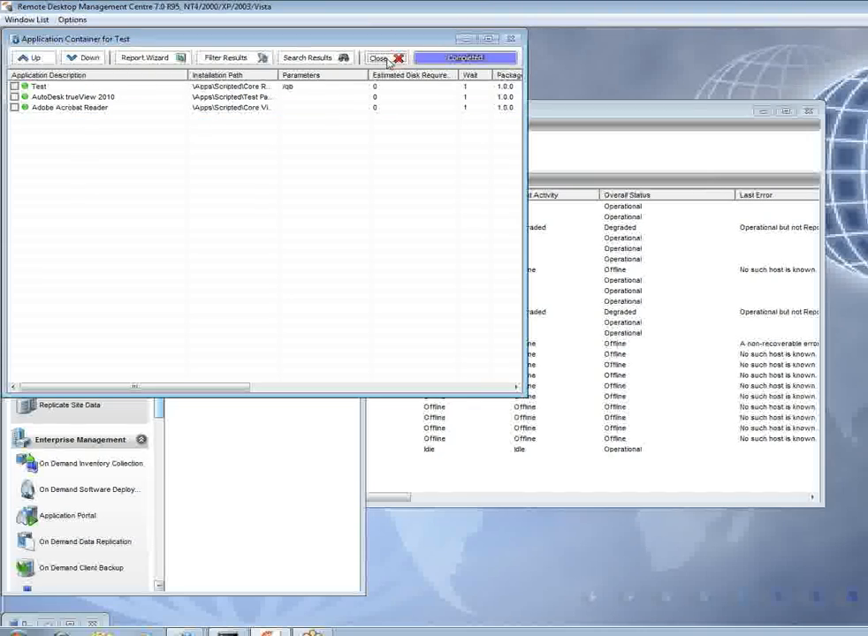
Step: Close the Test application container and confirm Yes to save its changes
{"action": "left_click", "coordinate": [380, 56]}
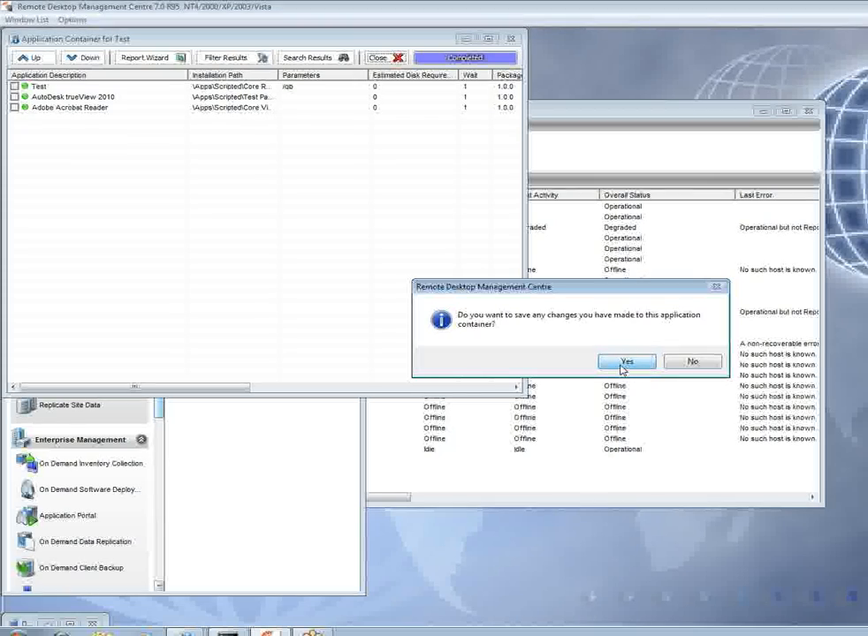
{"action": "left_click", "coordinate": [625, 361]}
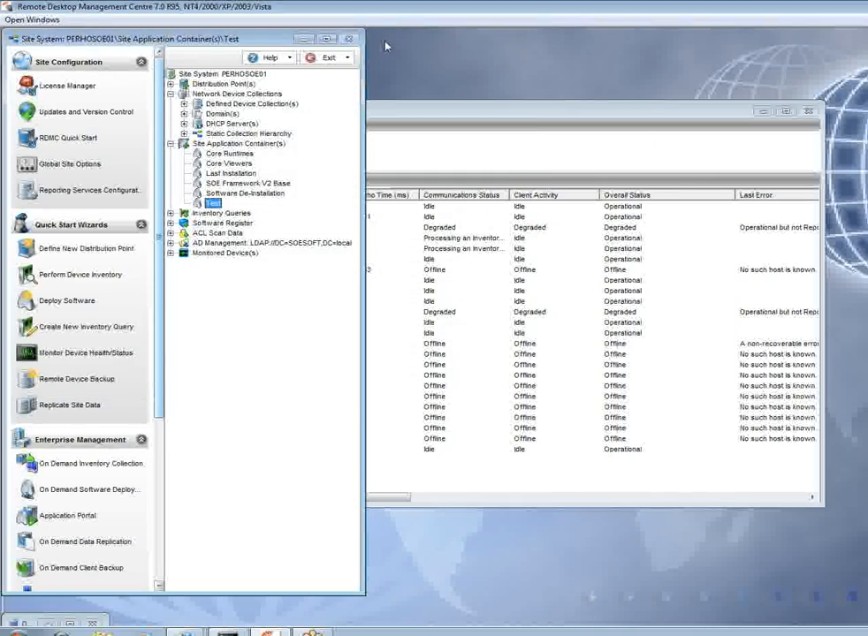
{"action": "mouse_move", "coordinate": [323, 350]}
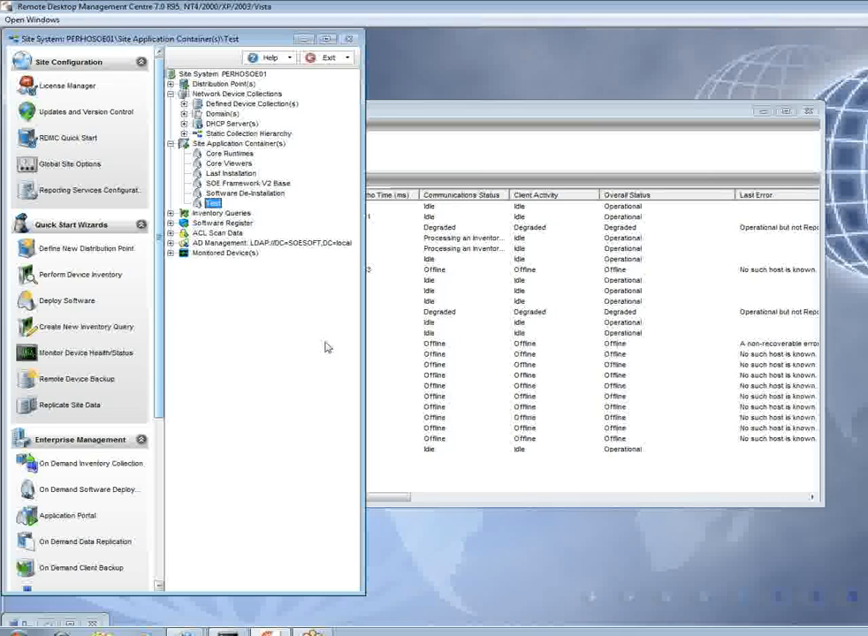
{"action": "mouse_move", "coordinate": [256, 302]}
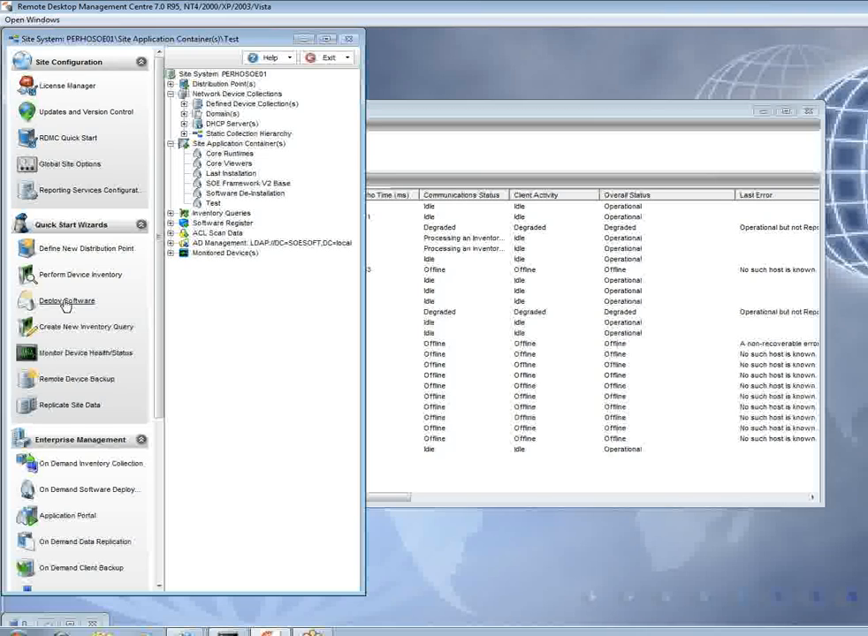
Step: Launch Deploy Software from Quick Start Wizards and choose the target device collection
{"action": "left_click", "coordinate": [63, 301]}
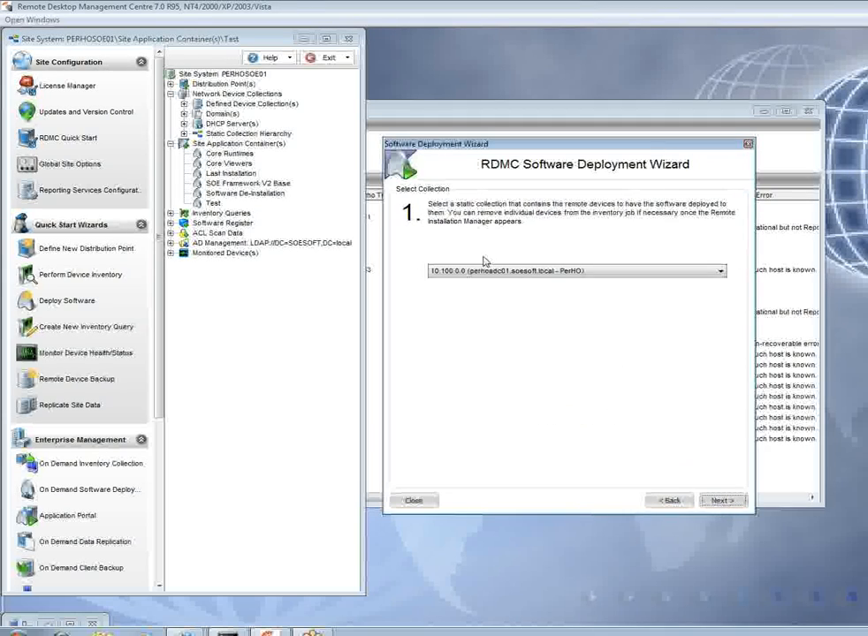
{"action": "left_click", "coordinate": [721, 271]}
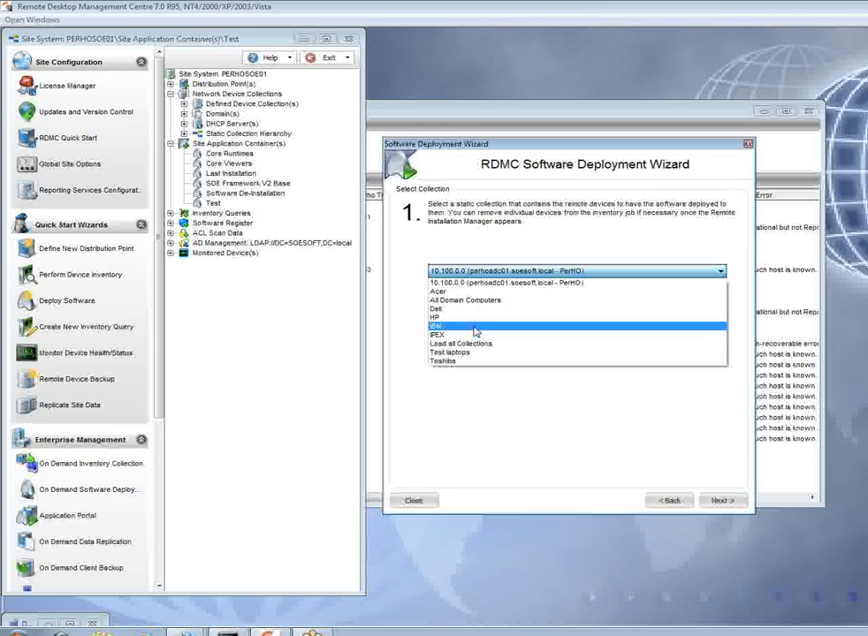
{"action": "mouse_move", "coordinate": [463, 334]}
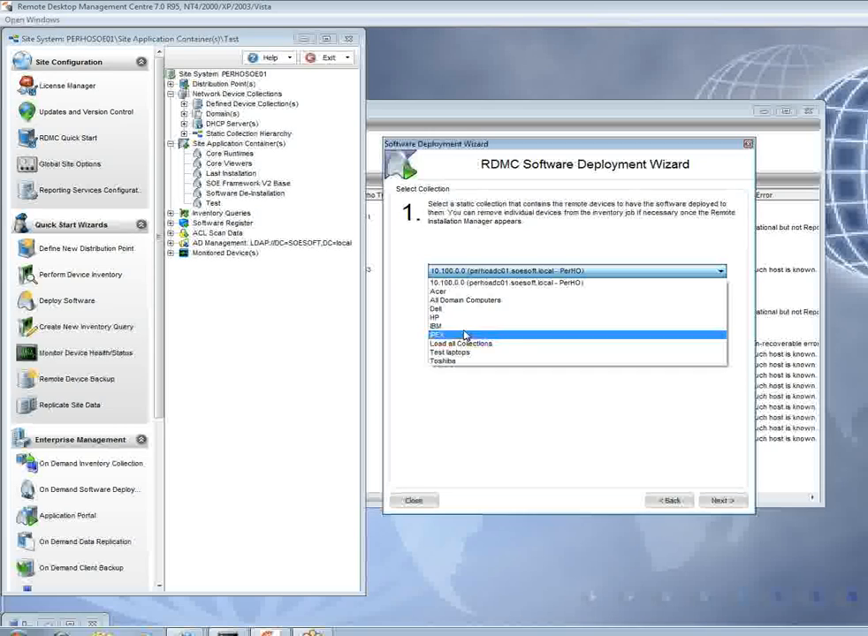
{"action": "left_click", "coordinate": [449, 352]}
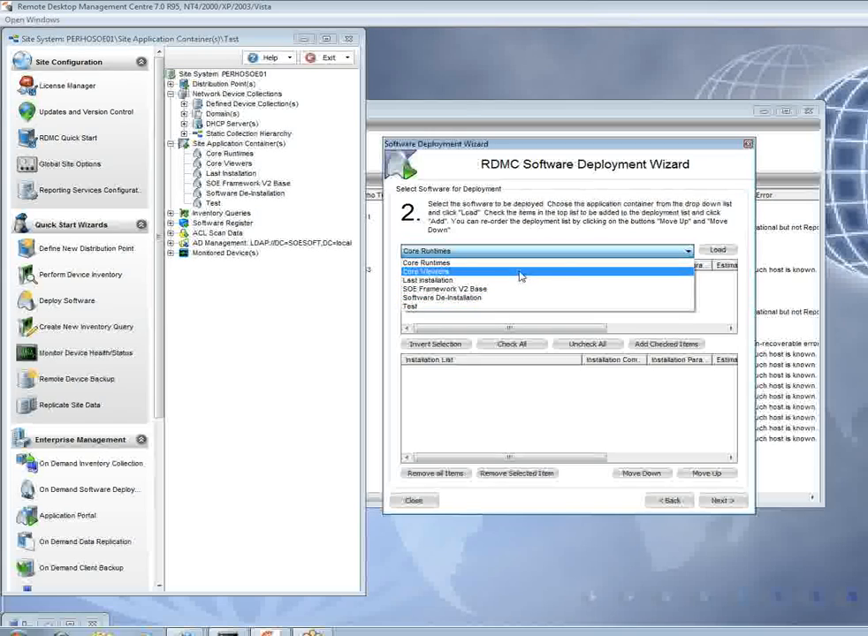
{"action": "mouse_move", "coordinate": [534, 297]}
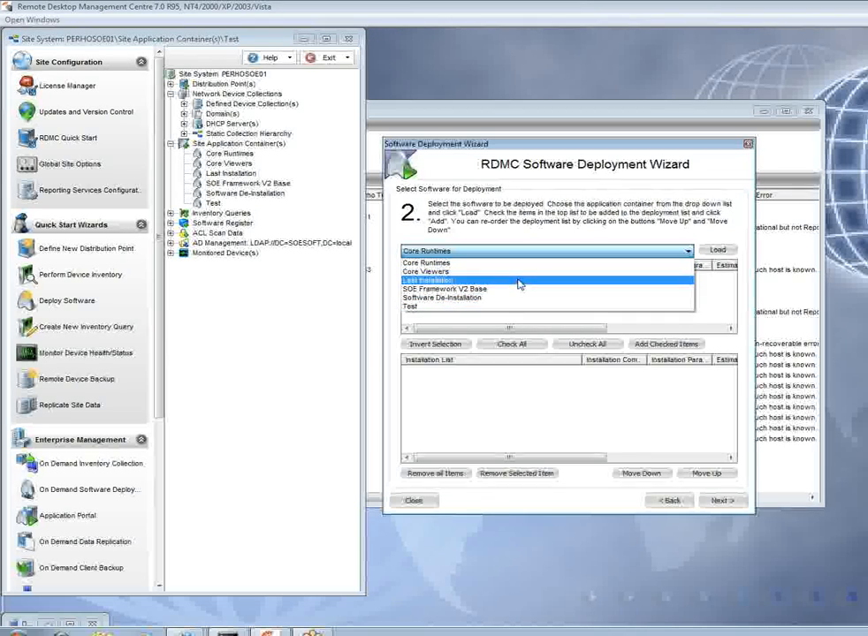
Step: Load the Test container, tick Adobe Acrobat Reader and add it to the installation list
{"action": "left_click", "coordinate": [410, 308]}
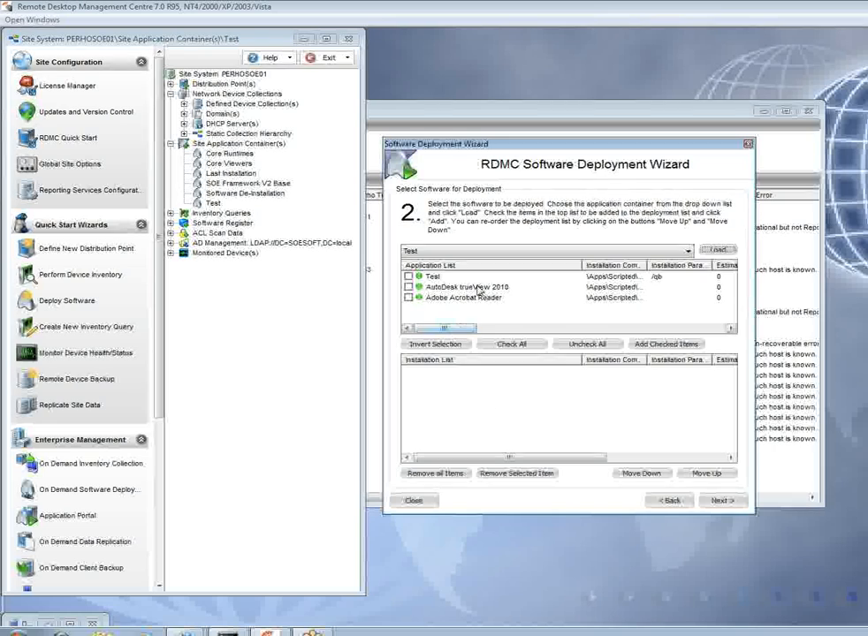
{"action": "mouse_move", "coordinate": [470, 304]}
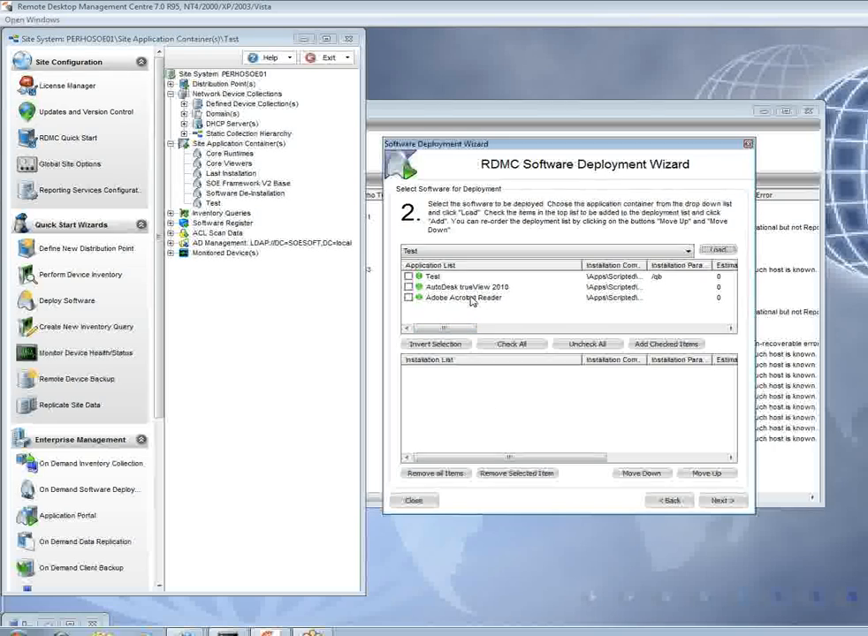
{"action": "mouse_move", "coordinate": [453, 306]}
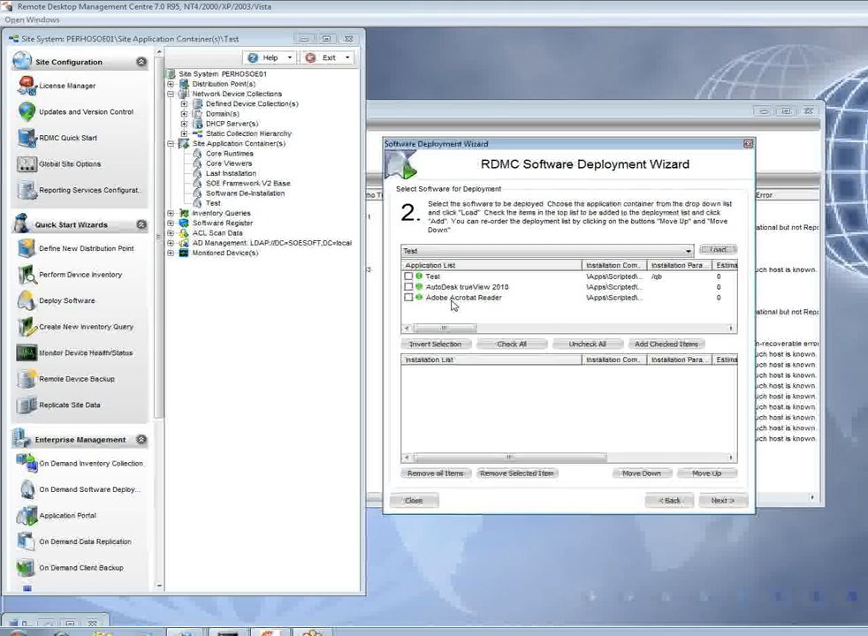
{"action": "mouse_move", "coordinate": [495, 421]}
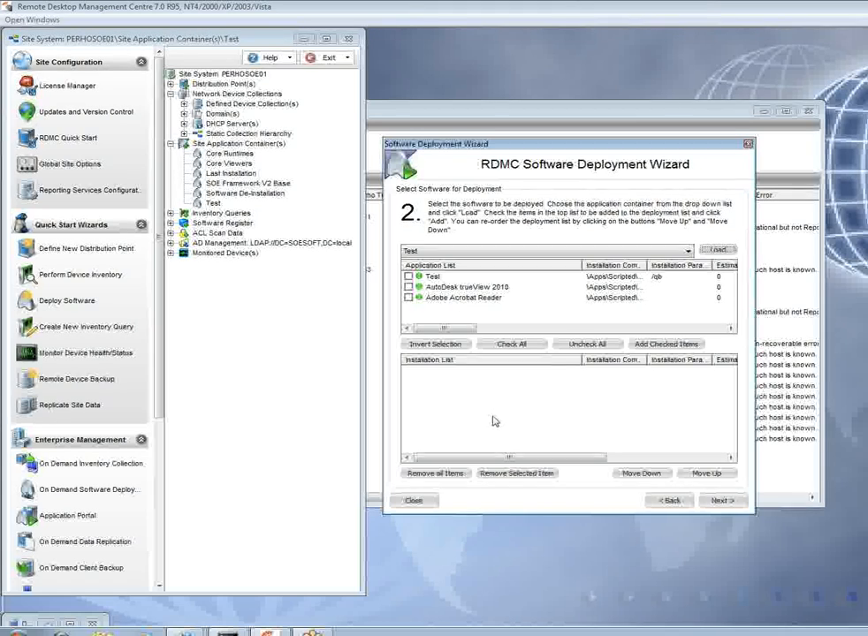
{"action": "mouse_move", "coordinate": [495, 383]}
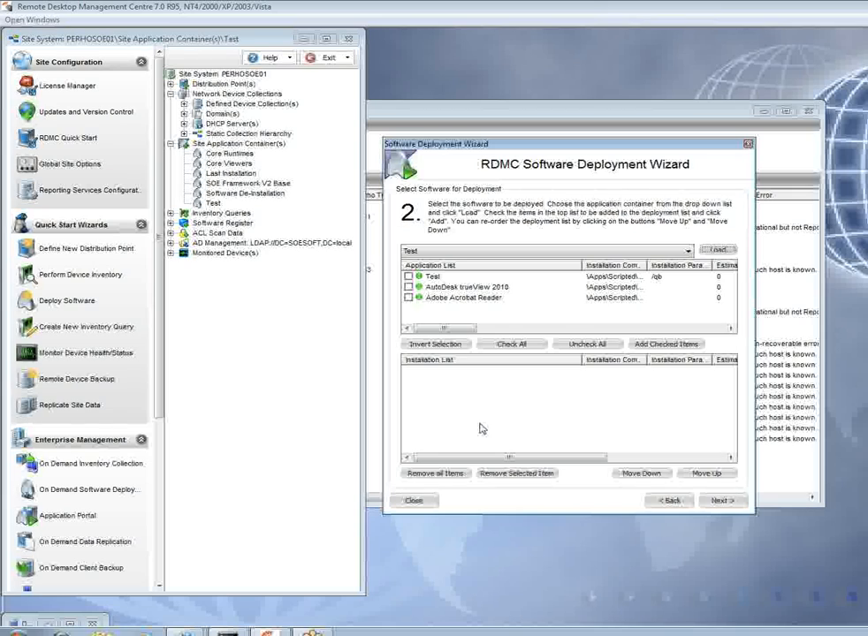
{"action": "mouse_move", "coordinate": [453, 386]}
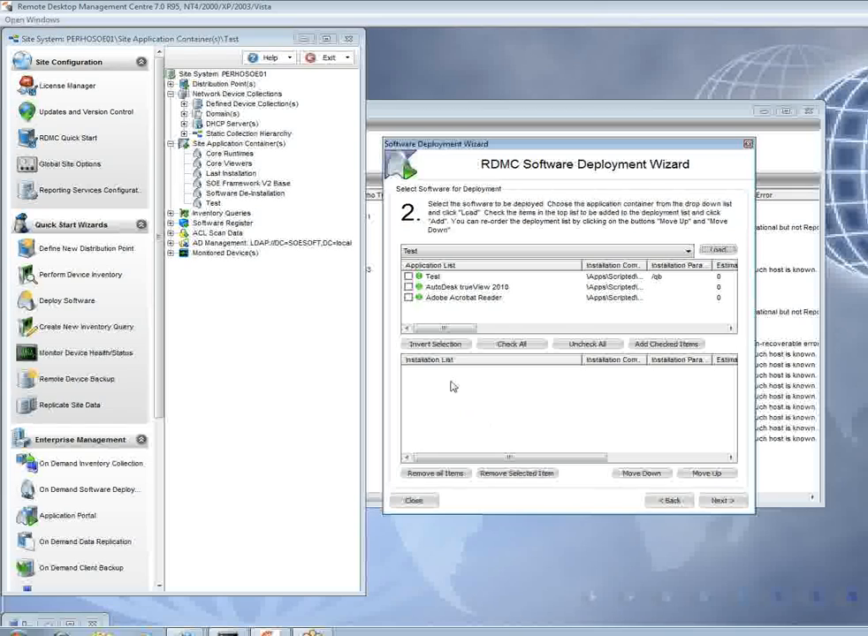
{"action": "left_click", "coordinate": [433, 275]}
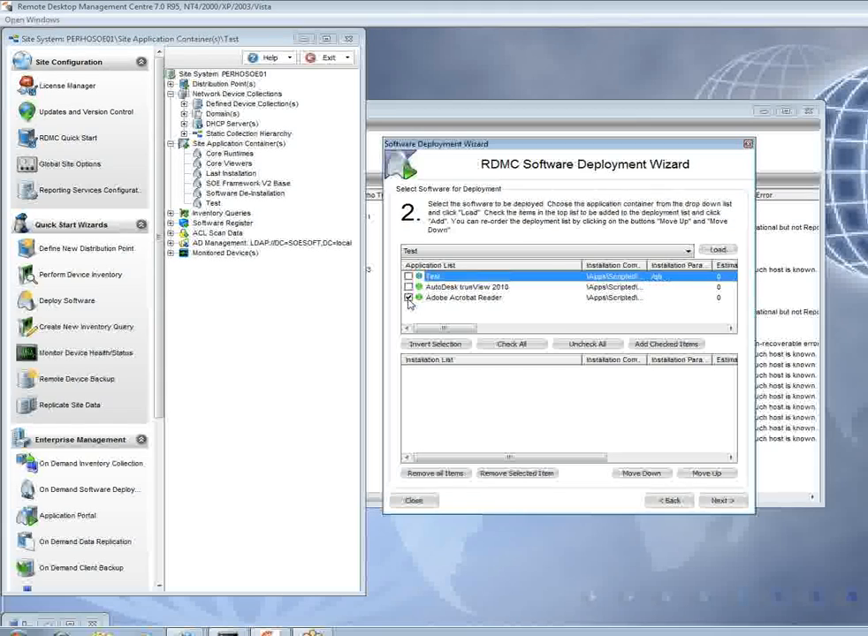
{"action": "left_click", "coordinate": [408, 297]}
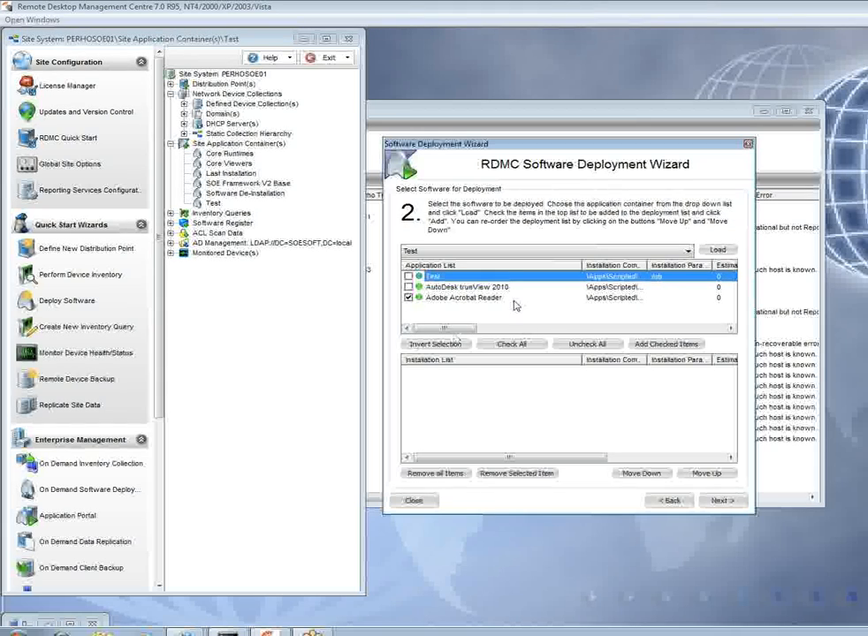
{"action": "left_click", "coordinate": [665, 343]}
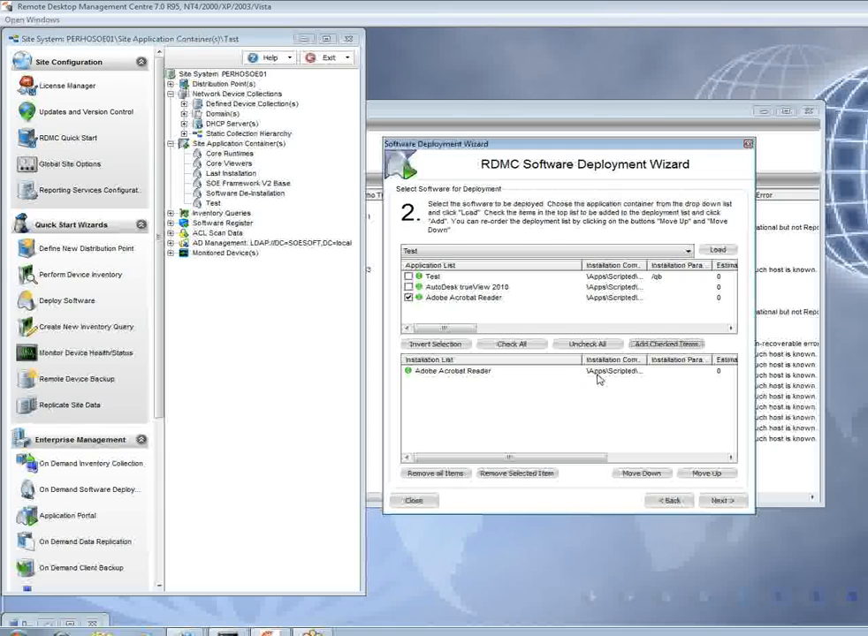
{"action": "mouse_move", "coordinate": [714, 573]}
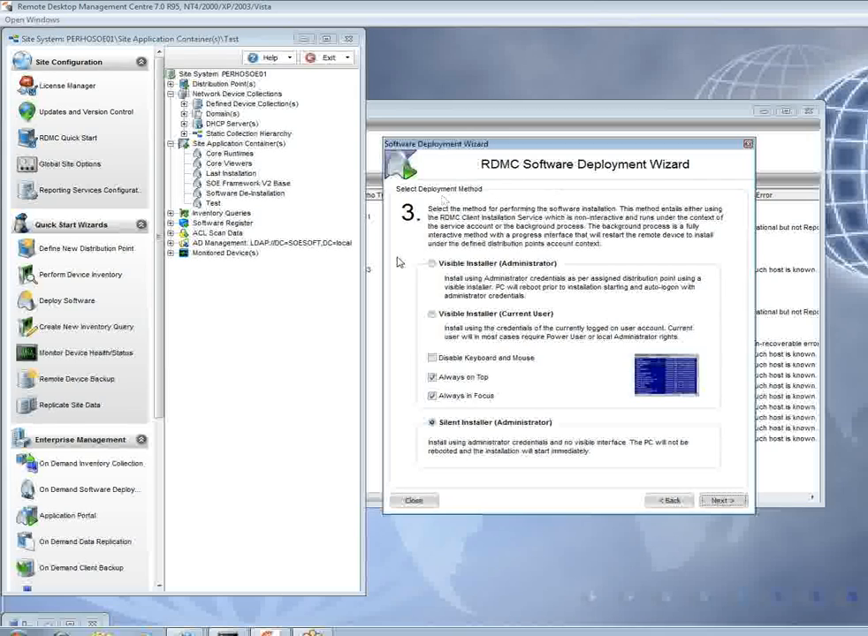
{"action": "mouse_move", "coordinate": [573, 343]}
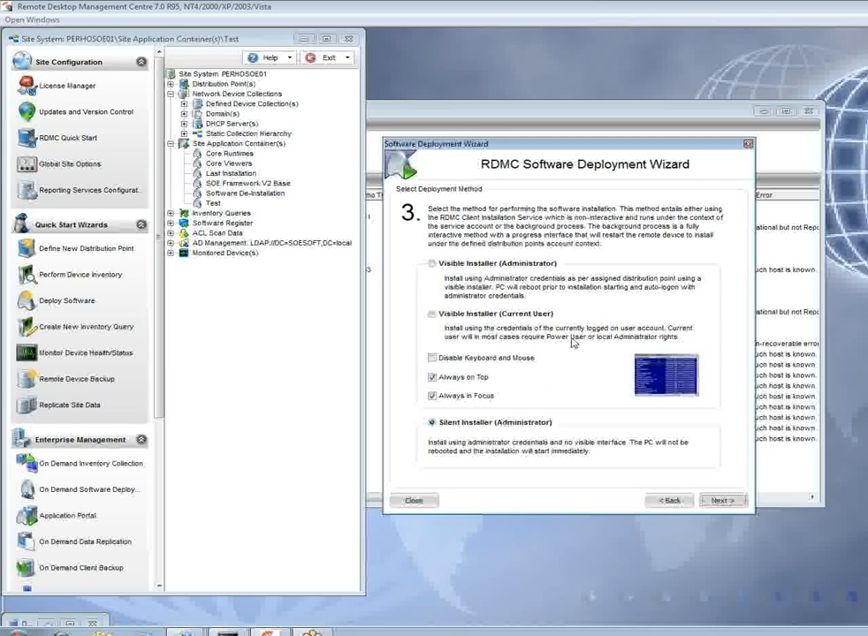